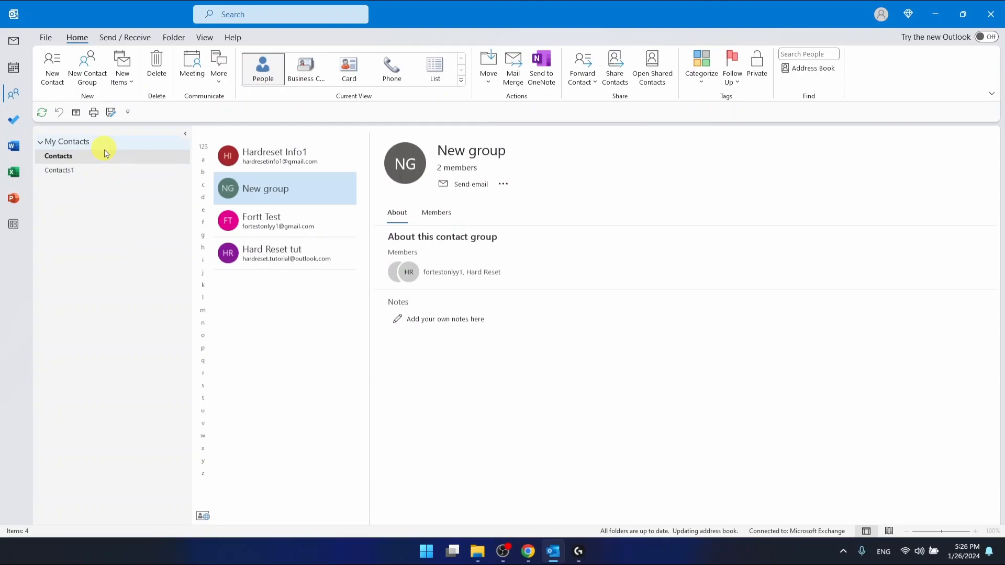
mouse_move(935, 13)
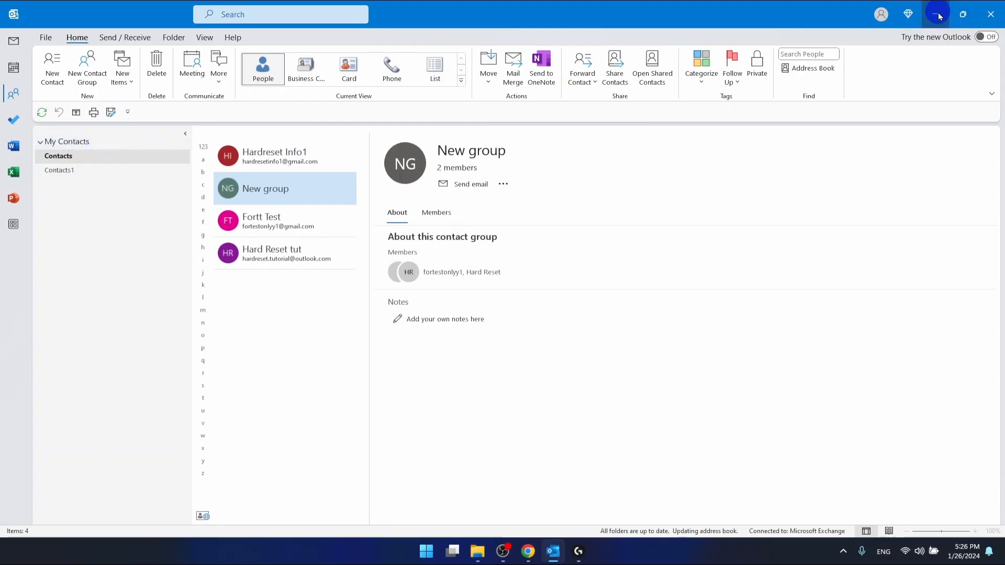
Step: Edit the 'New group' contact group via the more-actions menu next to Send email
left_click(935, 13)
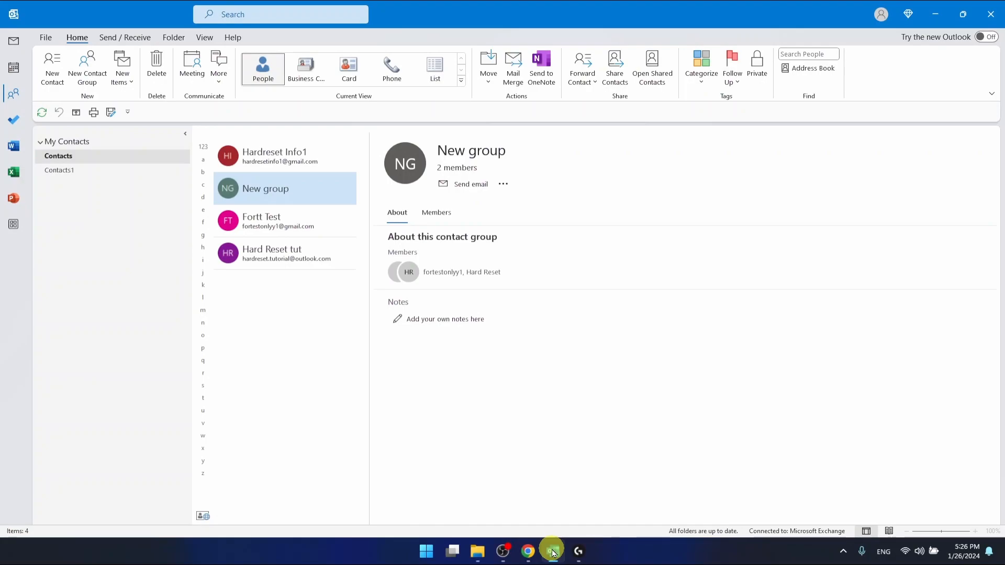
mouse_move(482, 184)
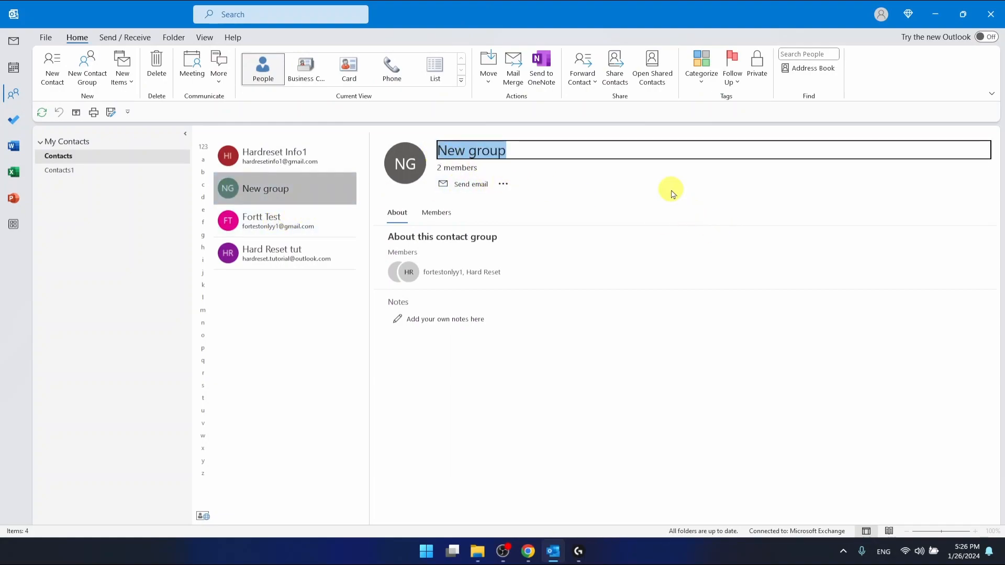
mouse_move(421, 145)
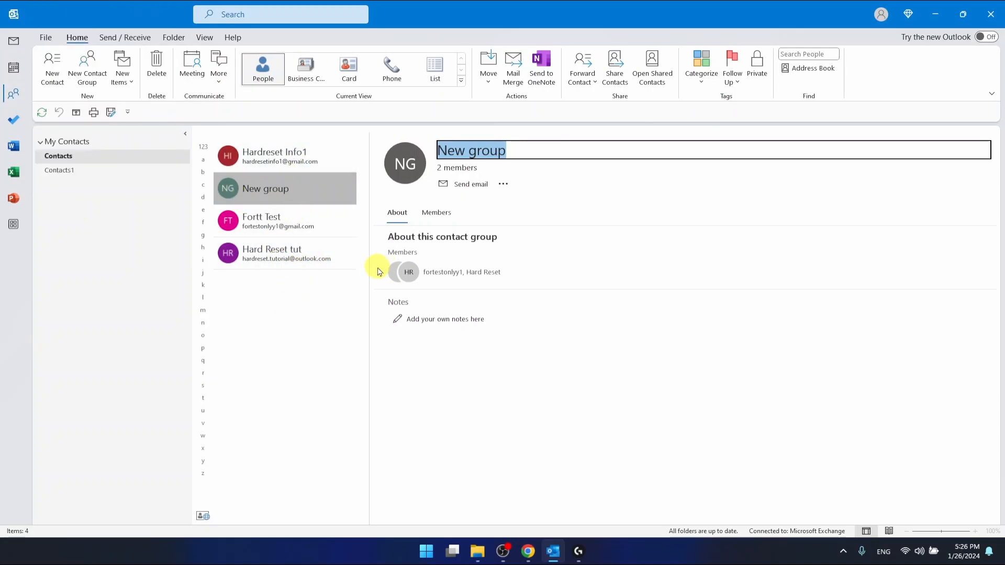
mouse_move(504, 186)
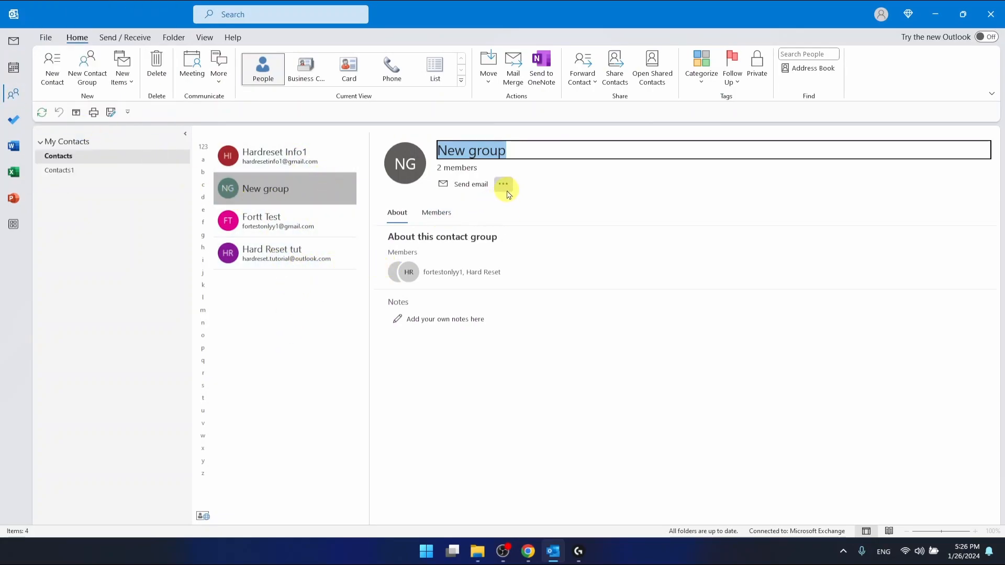
mouse_move(503, 186)
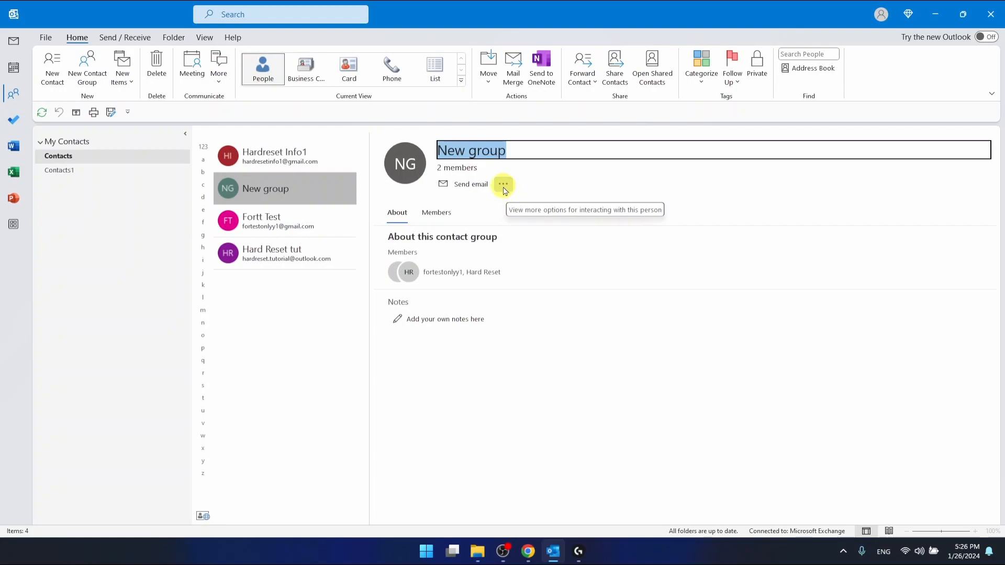
left_click(504, 185)
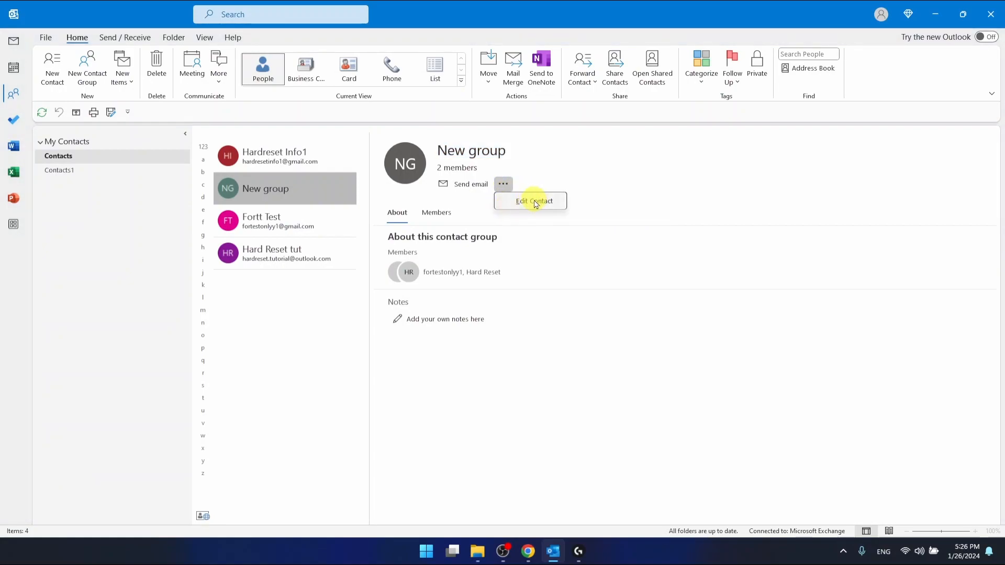
left_click(534, 201)
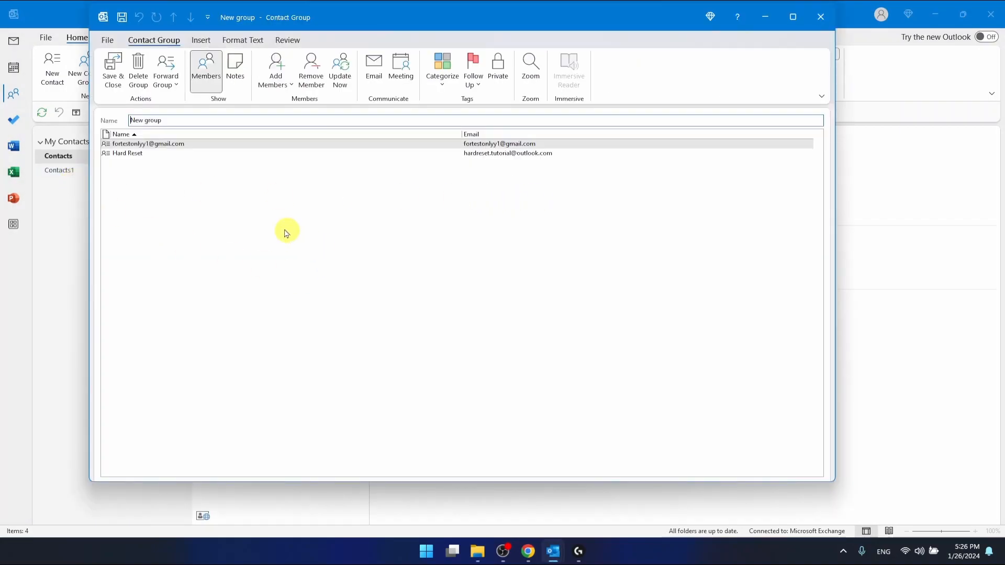
mouse_move(213, 160)
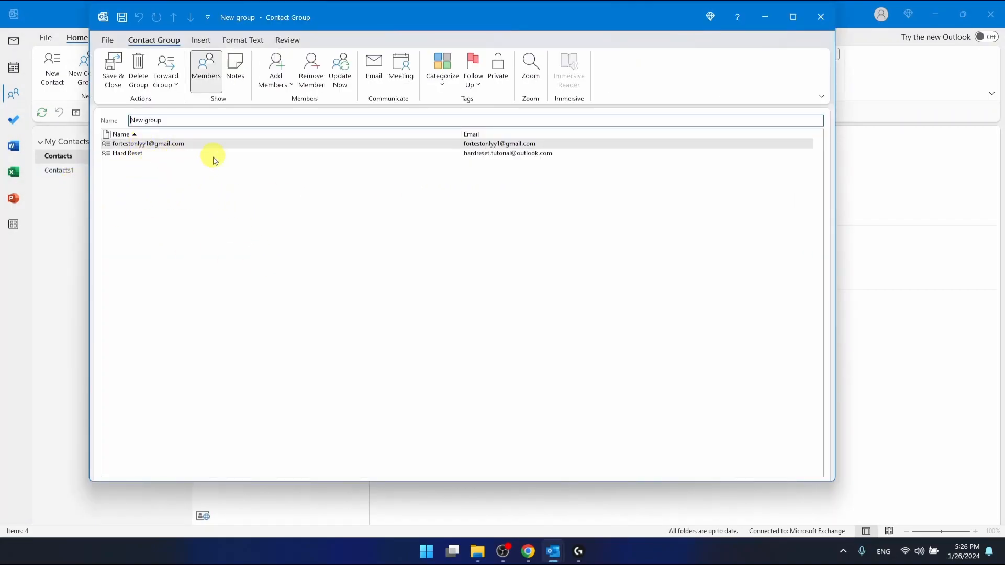
mouse_move(245, 175)
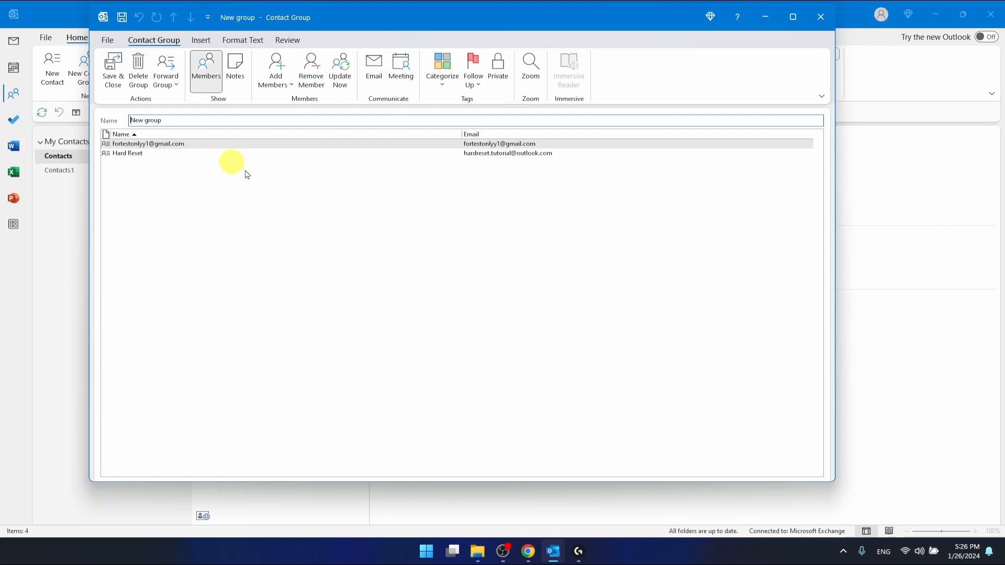
mouse_move(276, 70)
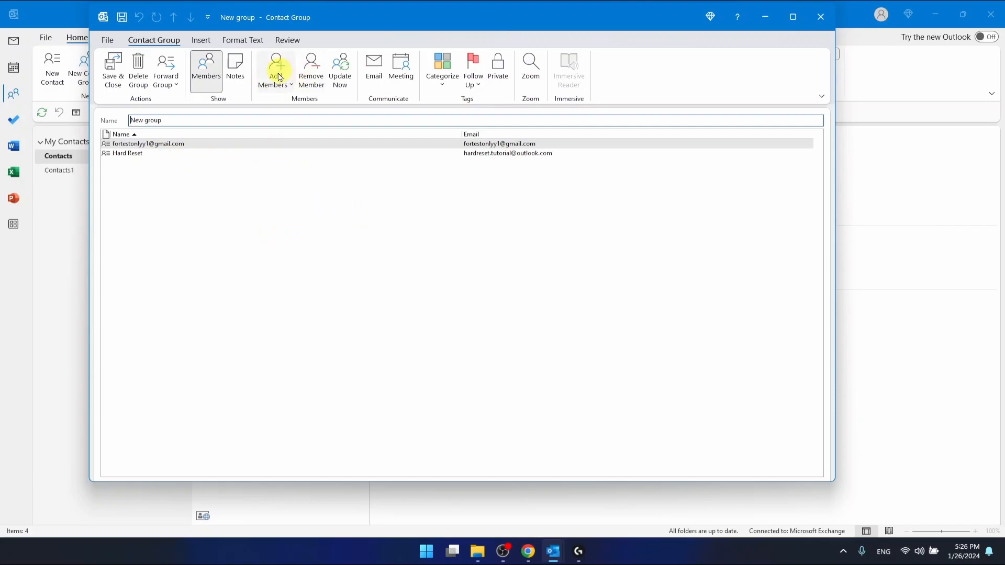
mouse_move(128, 35)
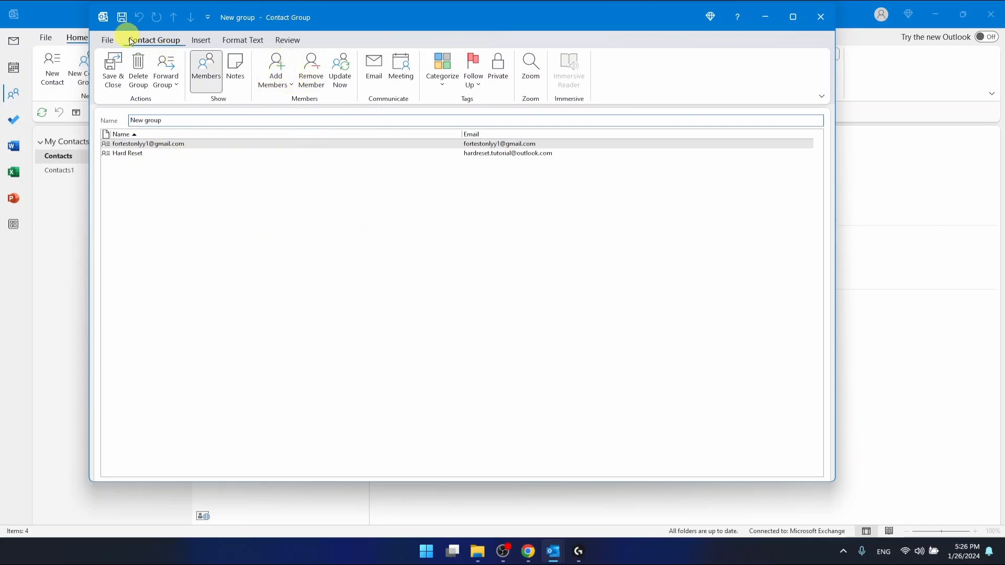
mouse_move(275, 70)
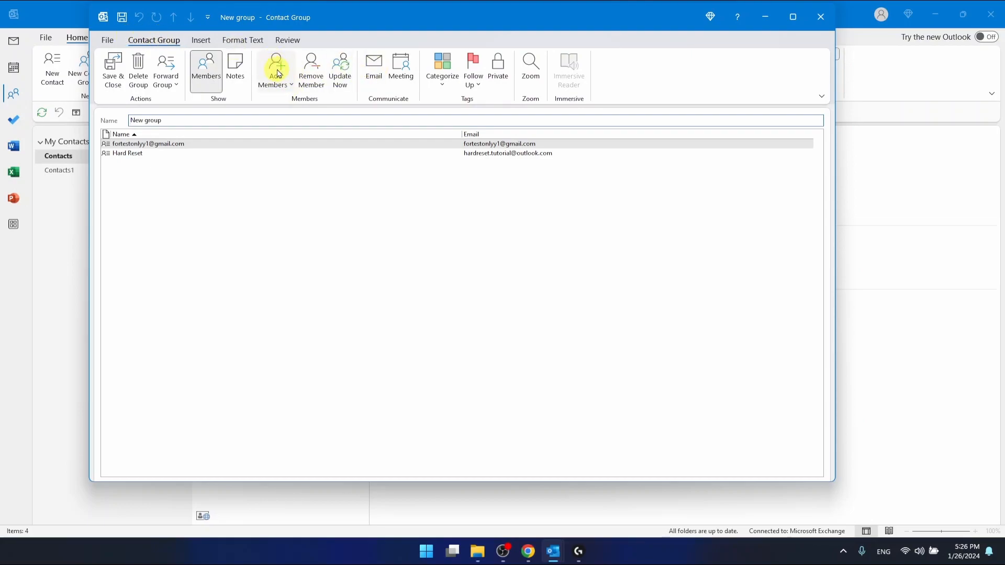
left_click(275, 70)
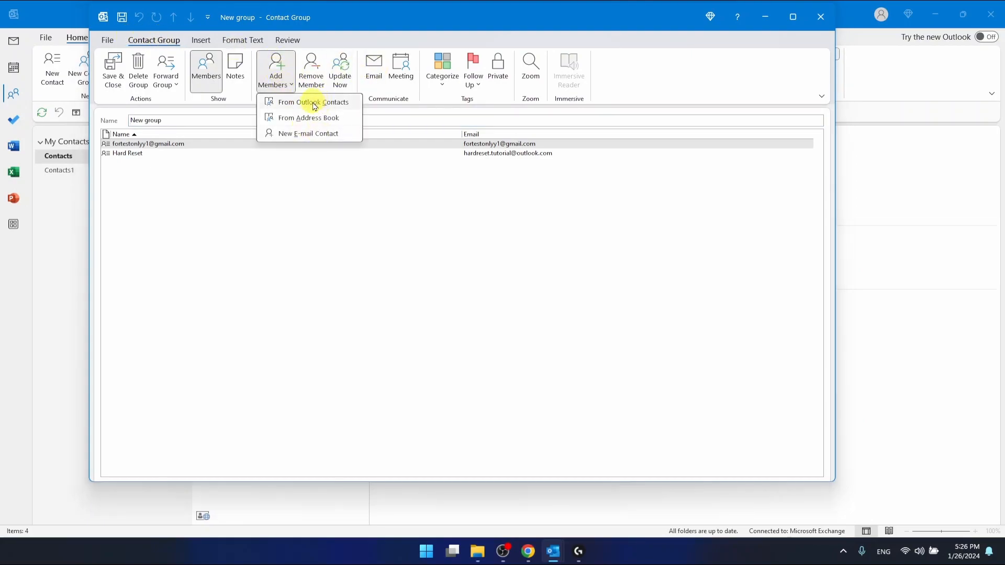
mouse_move(313, 101)
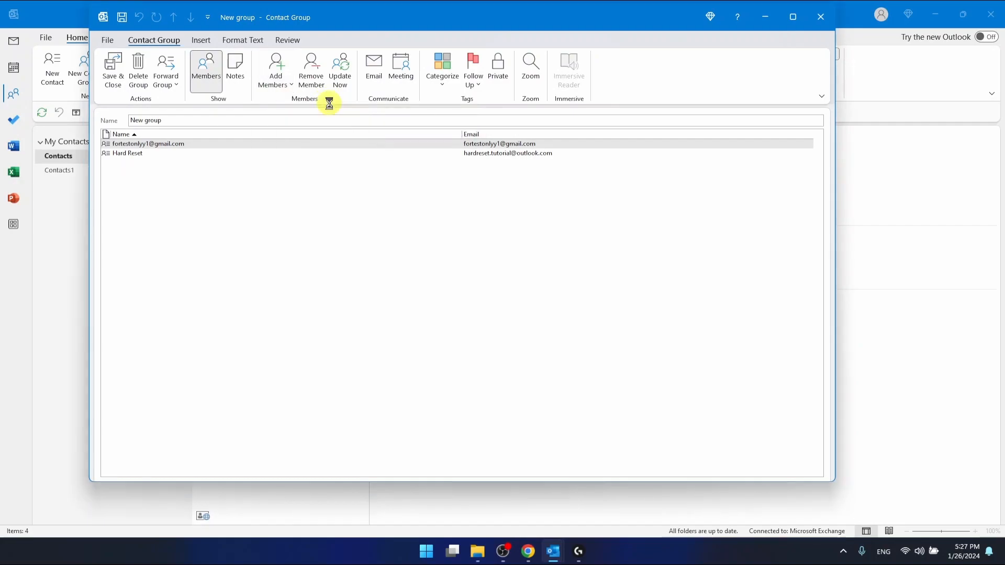
left_click(275, 70)
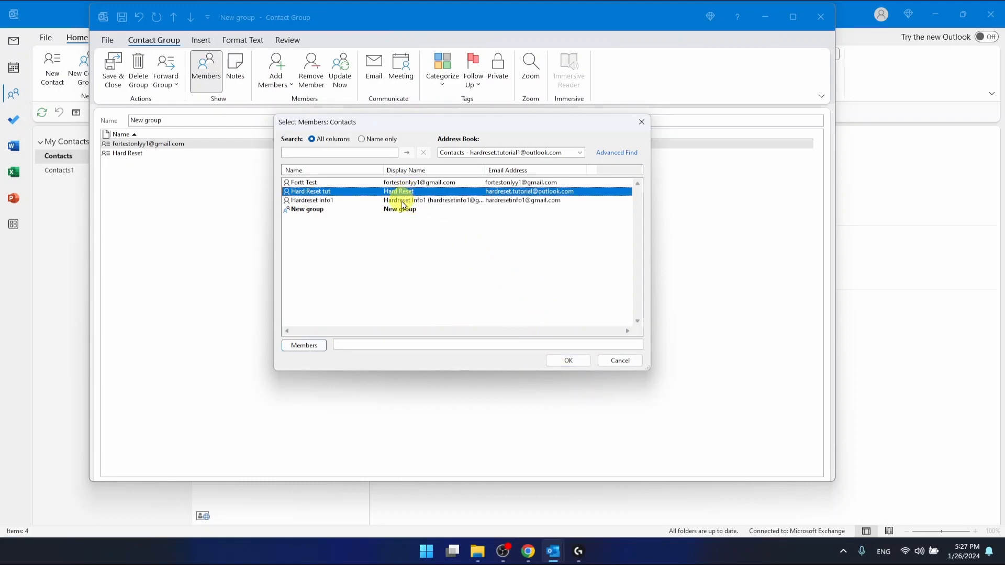
left_click(312, 200)
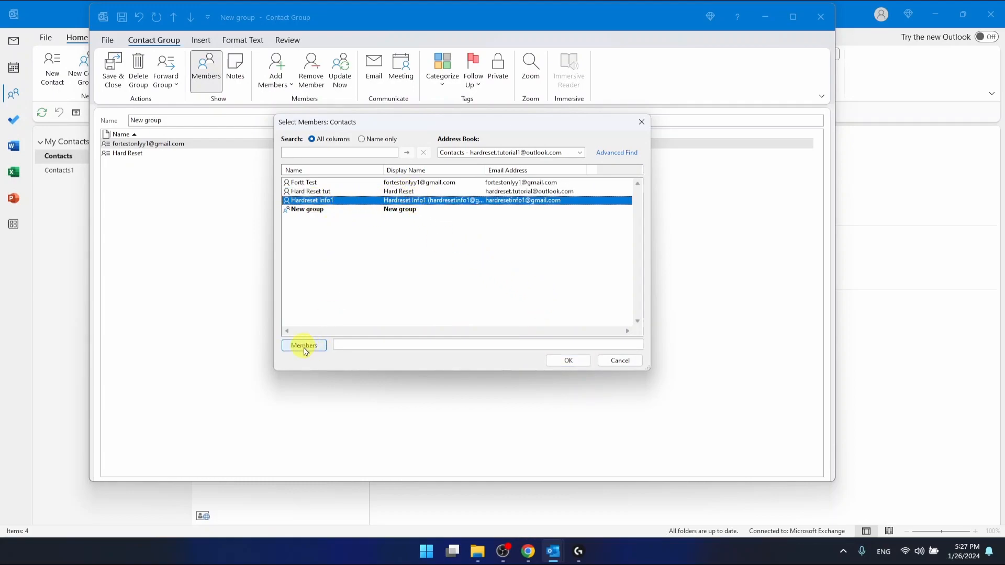
left_click(304, 345)
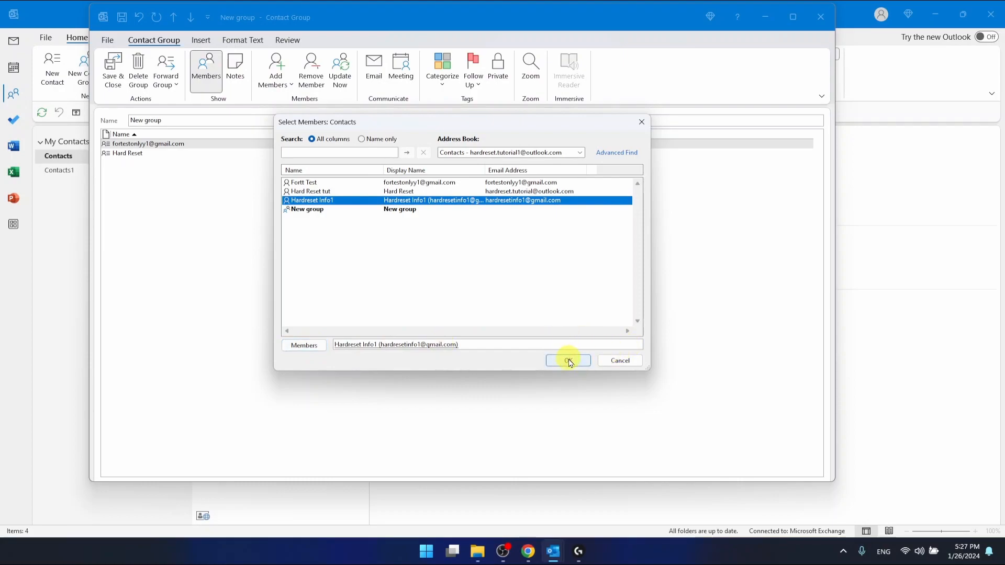
Step: Confirm the selection so Hardreset Info1 joins the group's three-member list
left_click(566, 360)
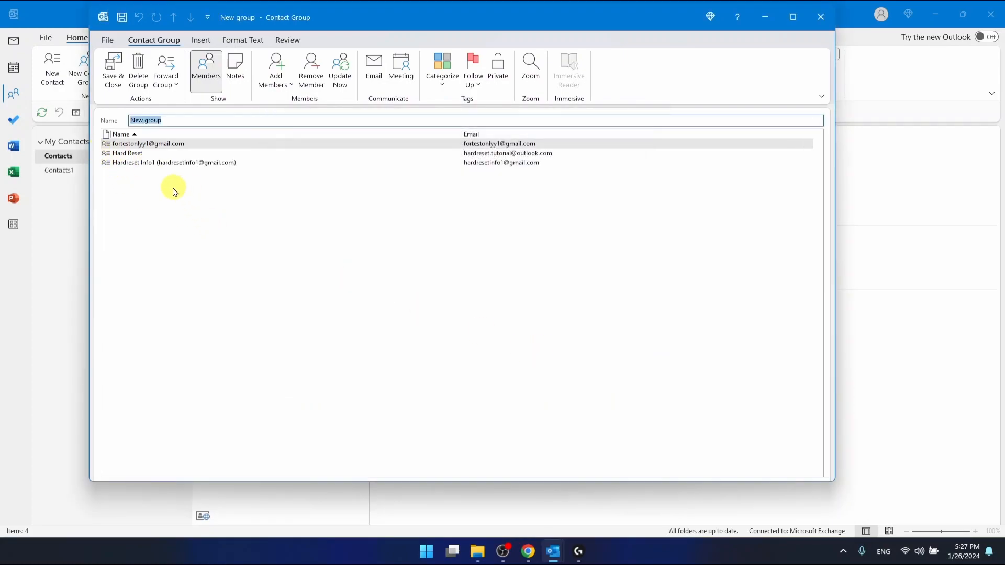
mouse_move(196, 175)
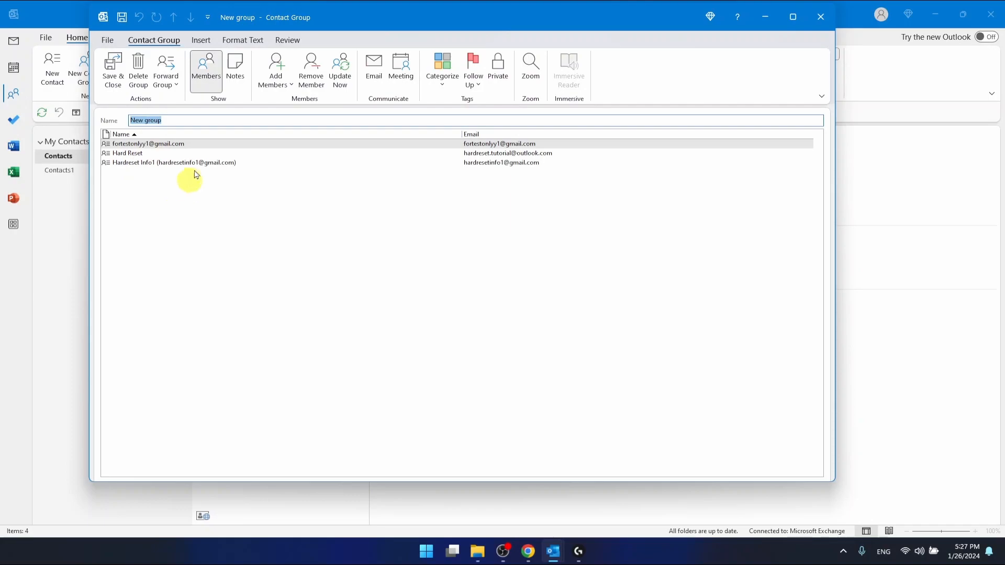
mouse_move(449, 172)
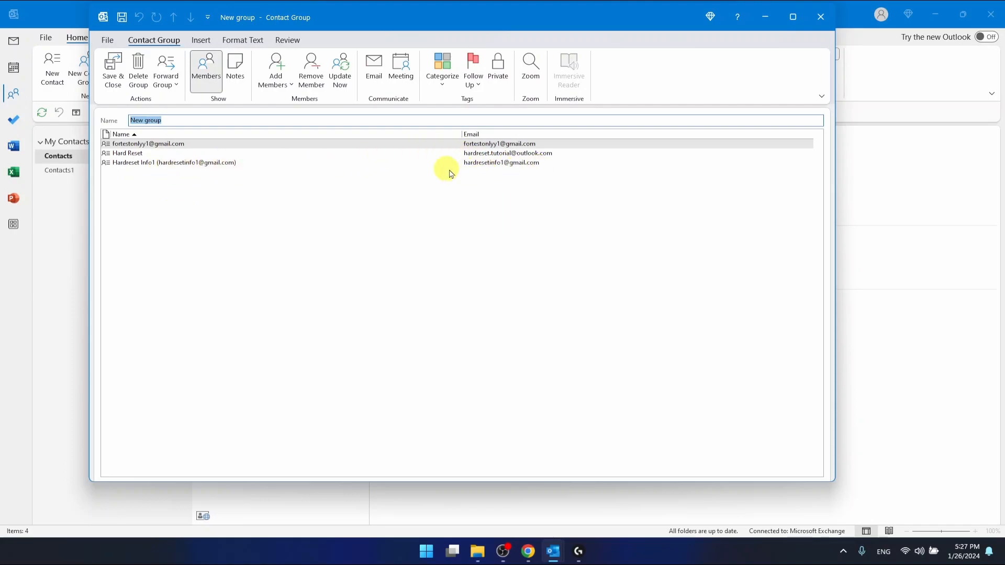
mouse_move(513, 167)
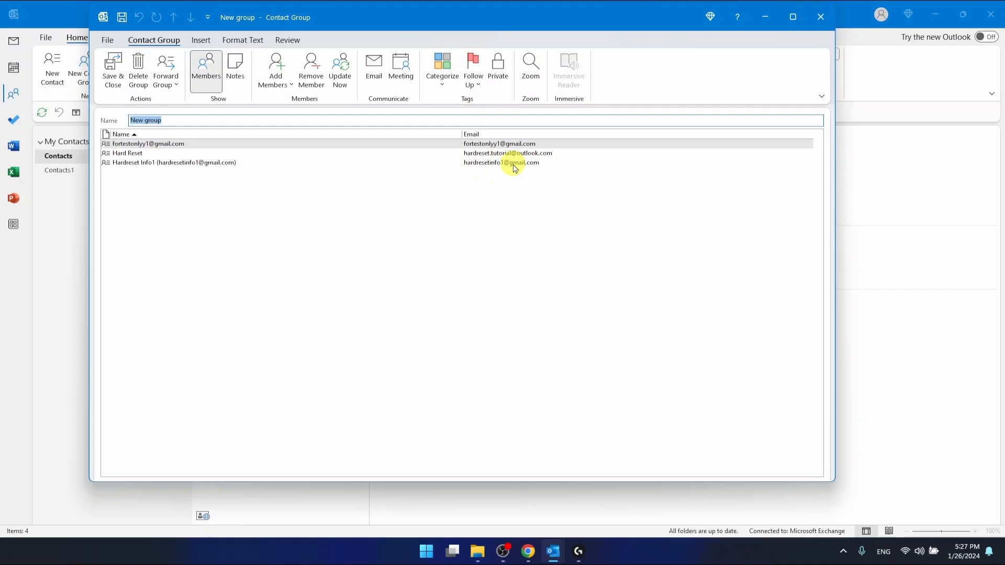
mouse_move(113, 70)
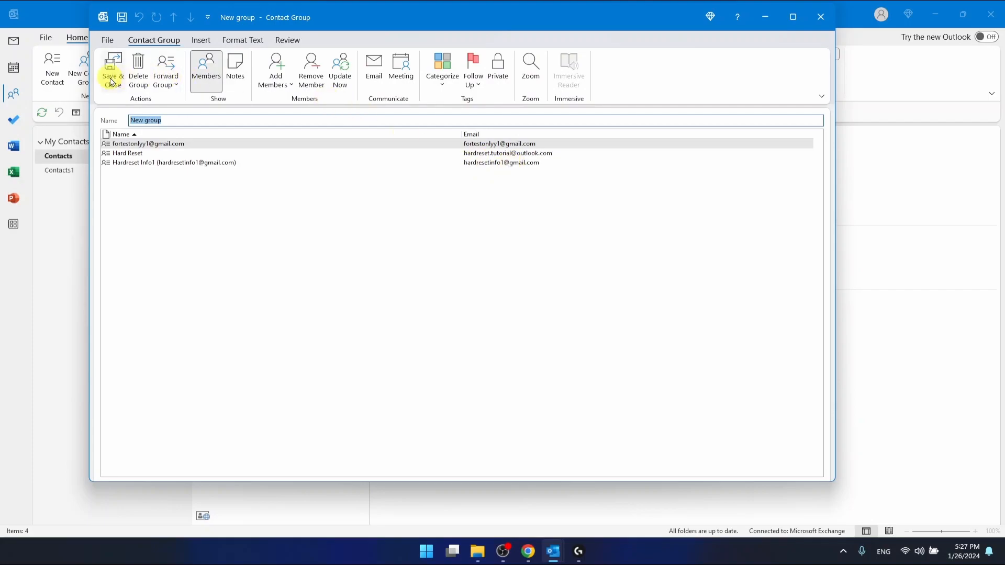
Step: Save and close 'New group', whose card now shows 3 members
left_click(112, 69)
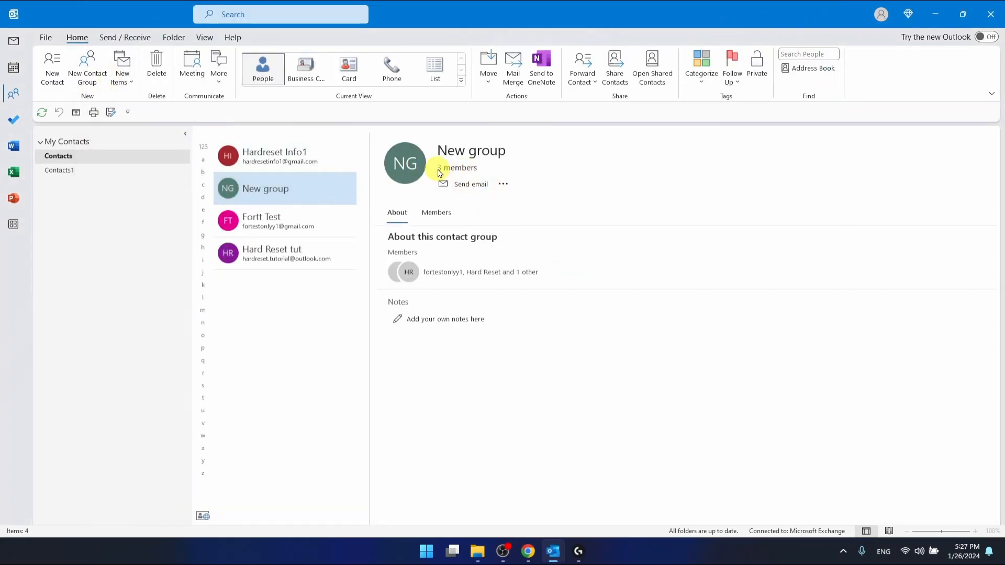
mouse_move(441, 156)
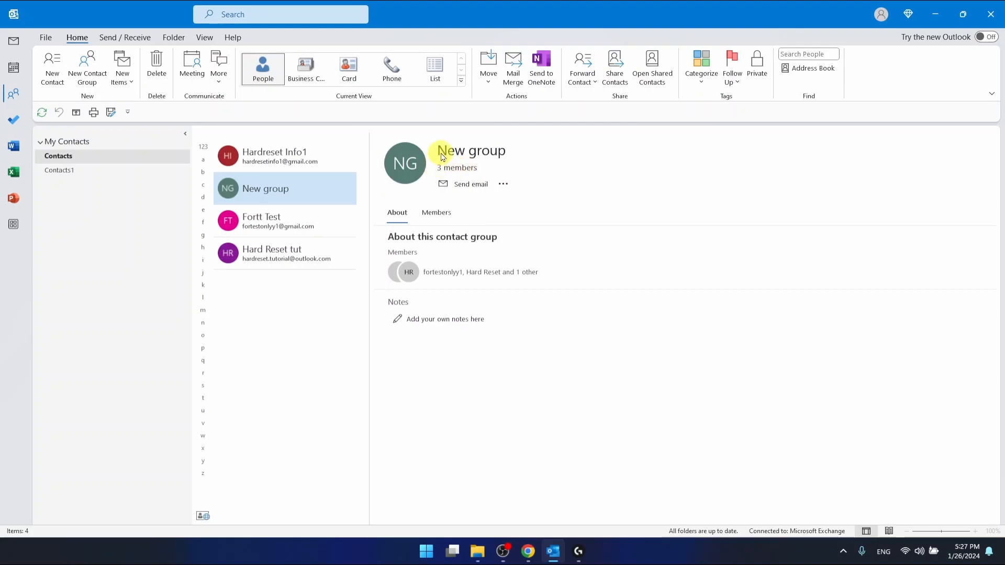
mouse_move(504, 184)
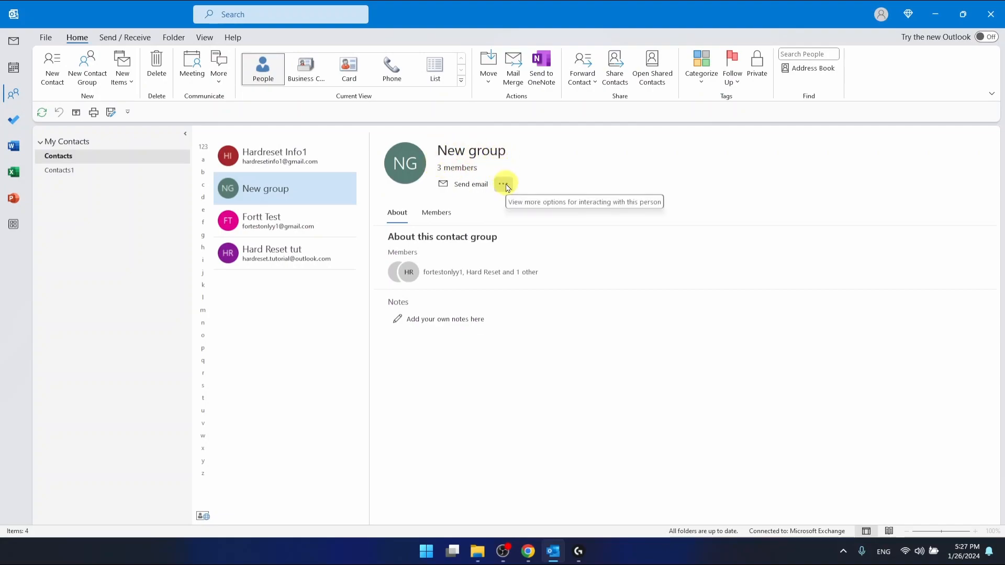